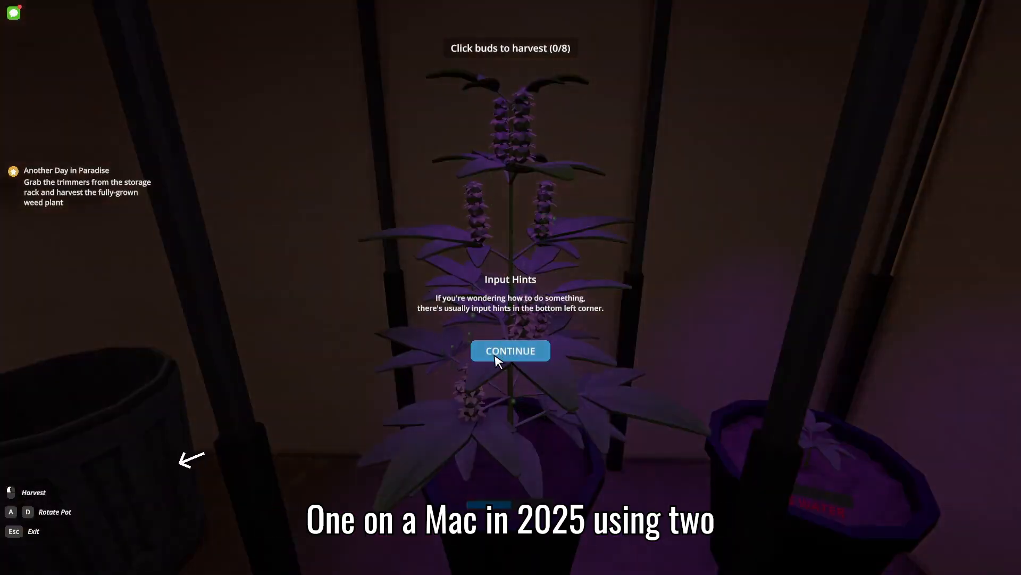
# Dismiss the Input Hints popup and harvest a bud from the grown plant.
pyautogui.click(510, 351)
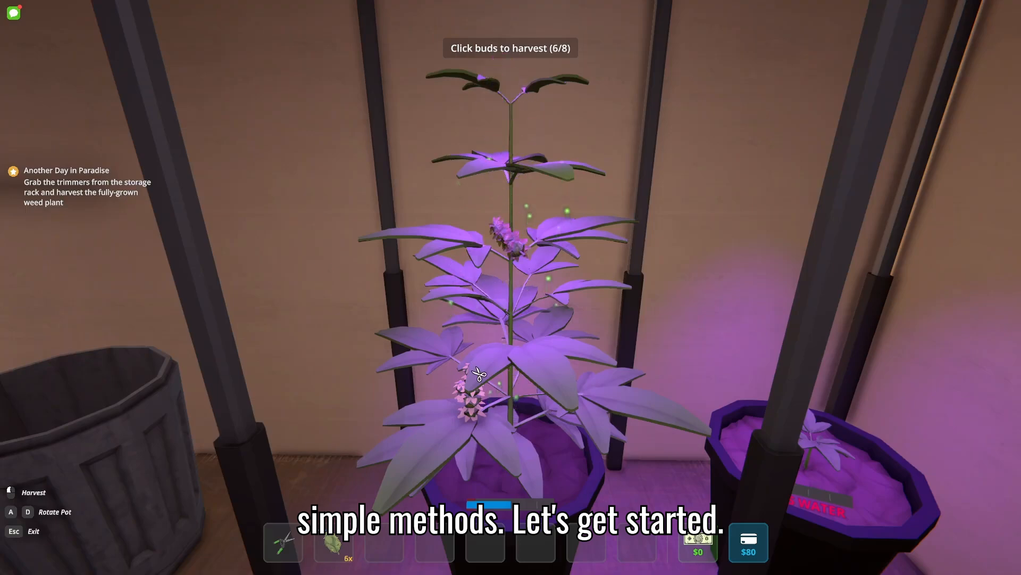
pyautogui.click(476, 384)
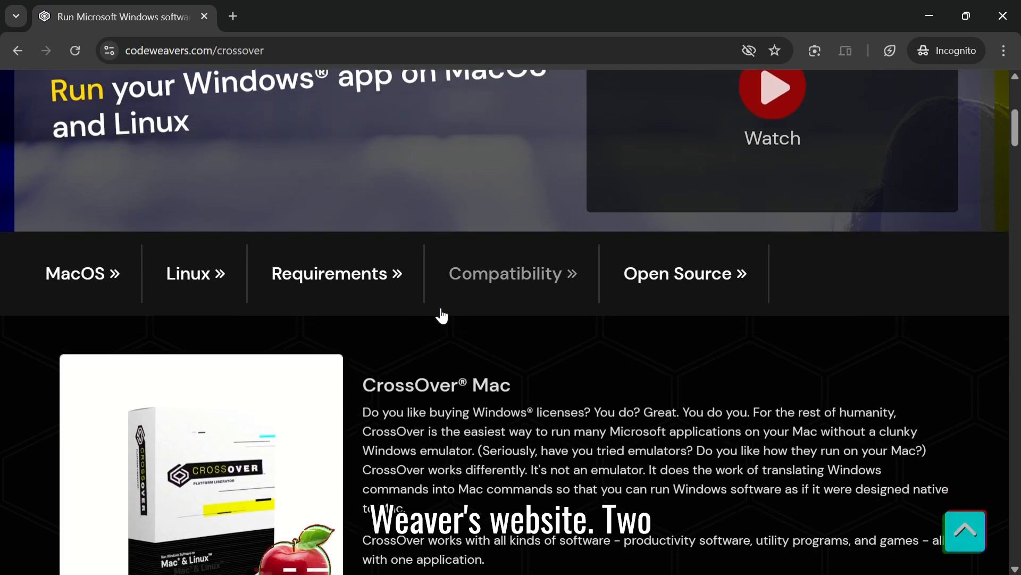
# Open the CrossOver Mac free trial form, enter an email, and submit the download request.
pyautogui.scroll(-3)
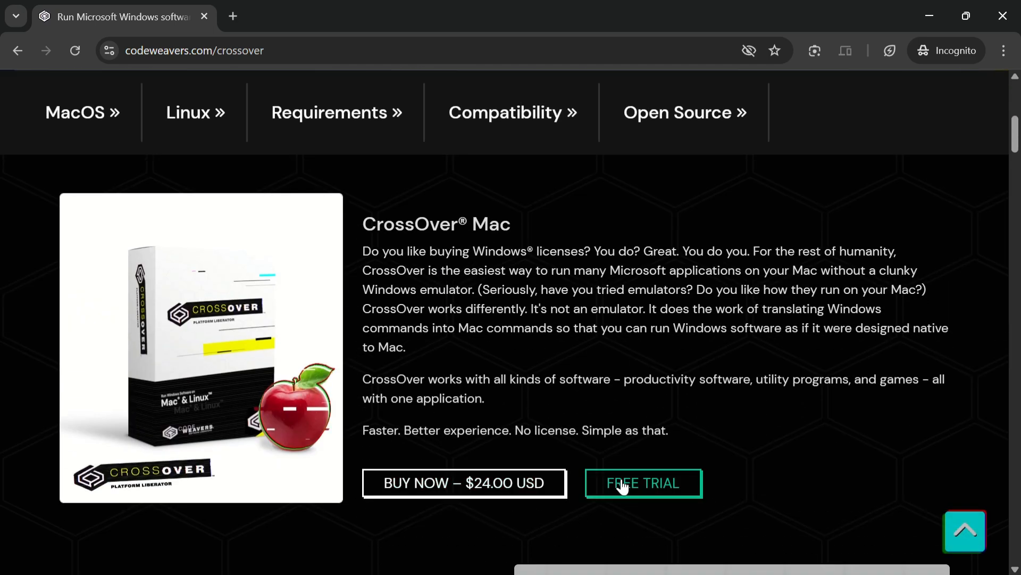
pyautogui.click(642, 483)
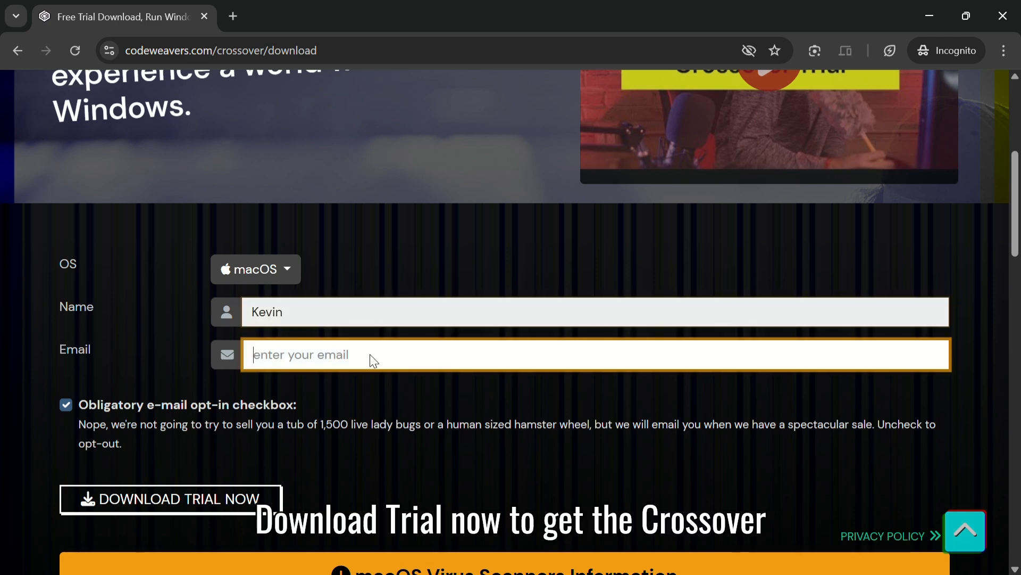
pyautogui.click(167, 498)
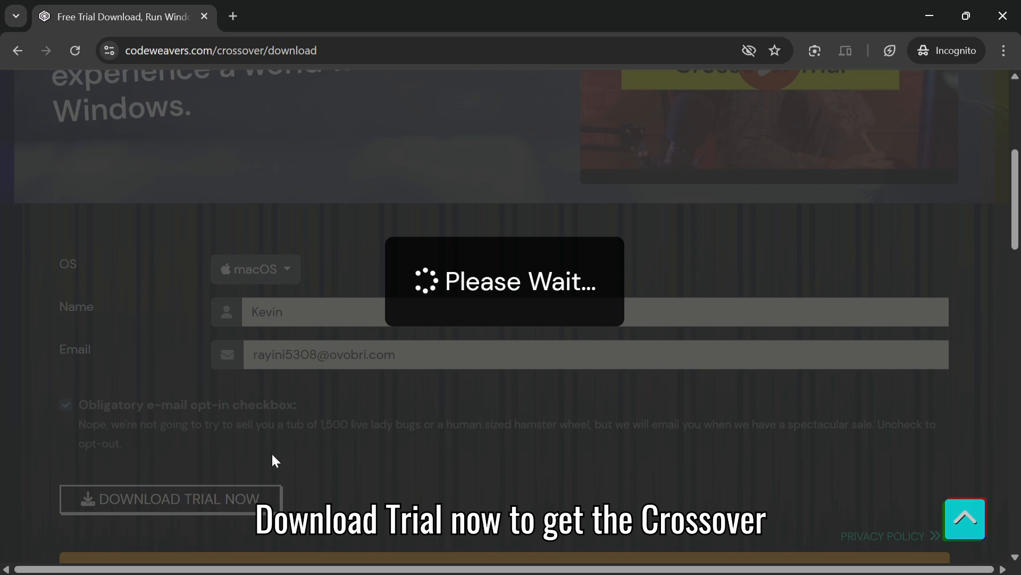
pyautogui.click(169, 499)
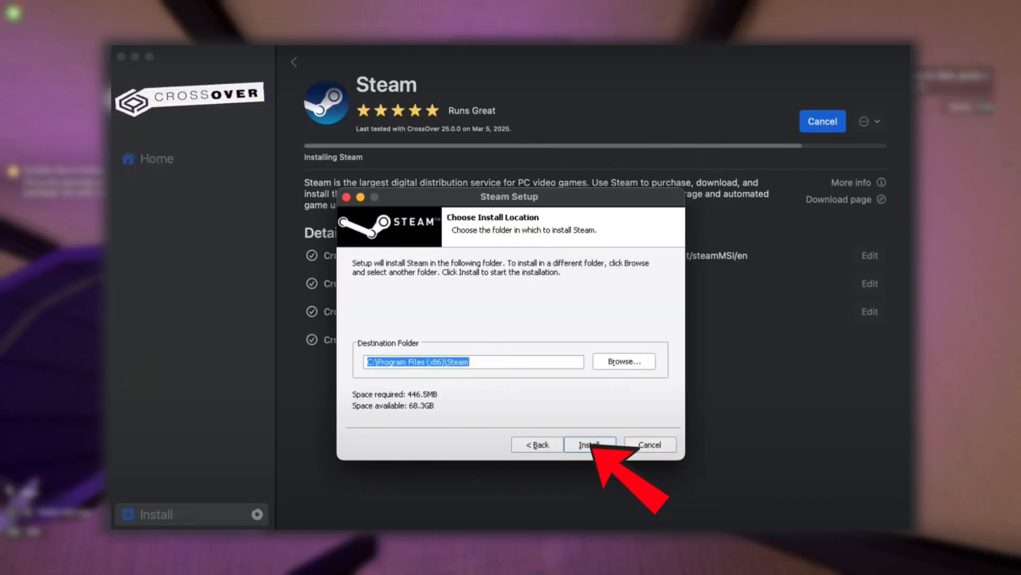
# Keep the default Program Files Steam destination and start the Steam install.
pyautogui.click(590, 444)
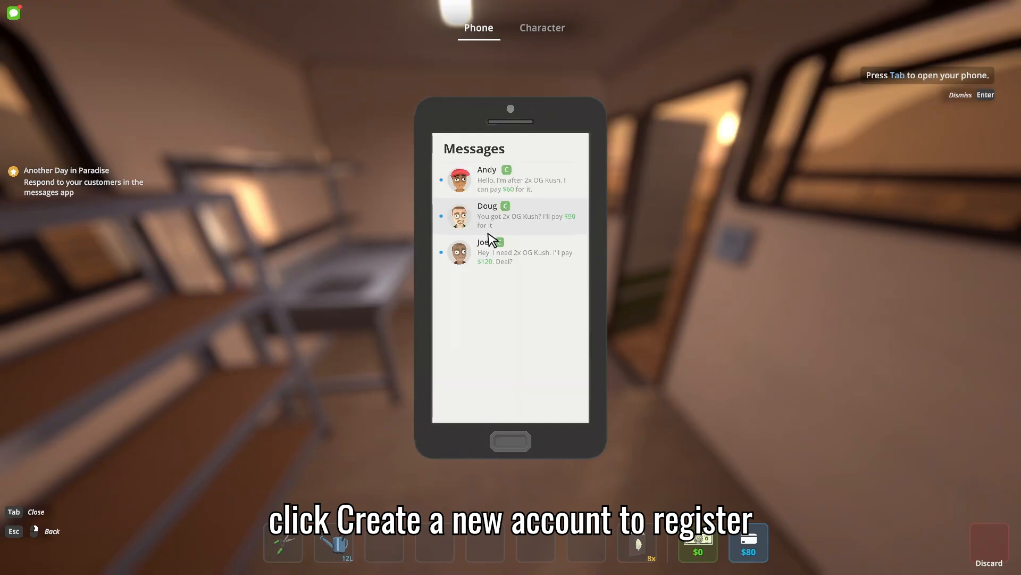
# Read the first customer's conversation requesting 2x OG Kush.
pyautogui.click(510, 179)
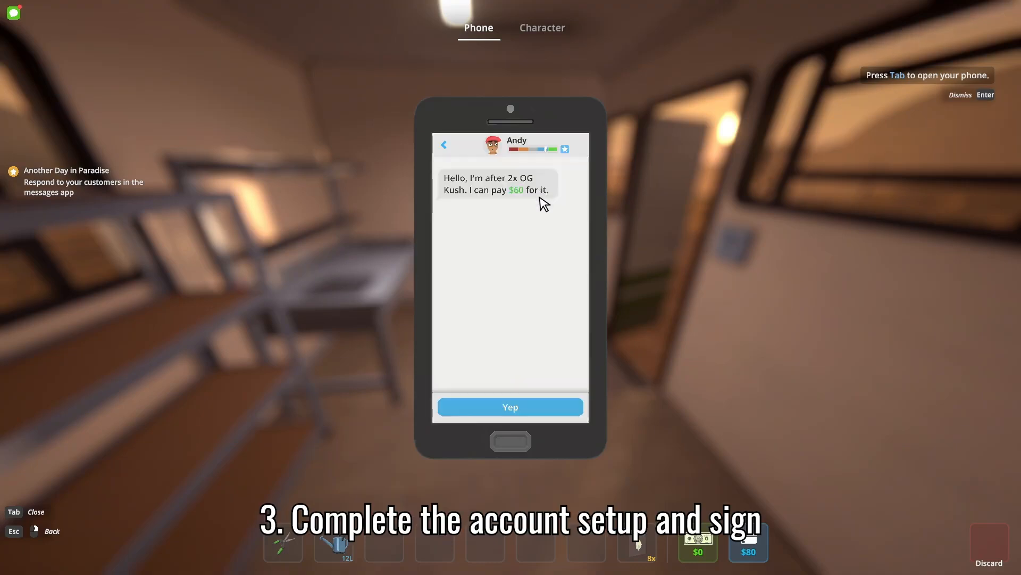
pyautogui.click(510, 407)
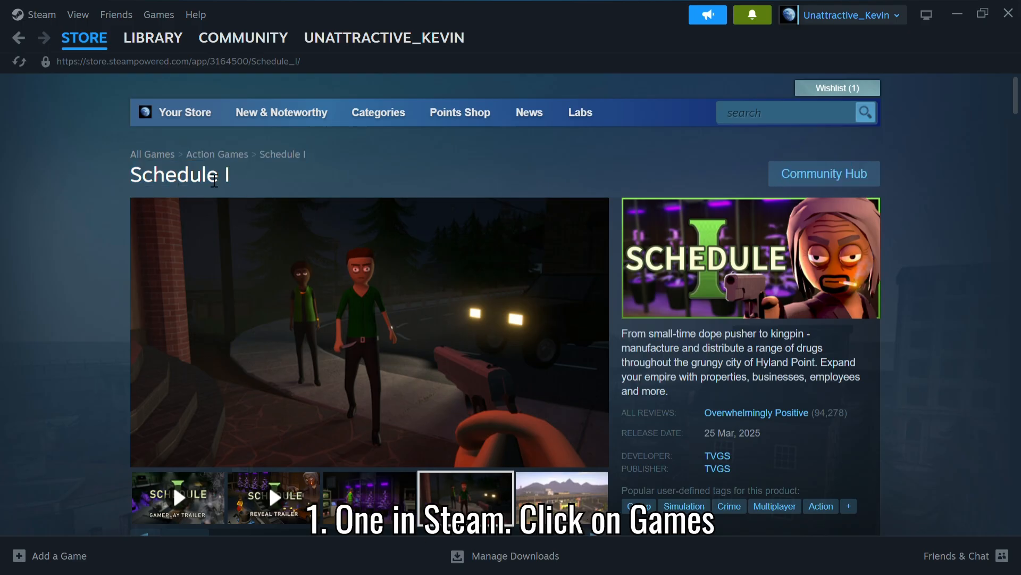
# Download and install the Schedule I: Free Sample demo to drive C:.
pyautogui.scroll(-3)
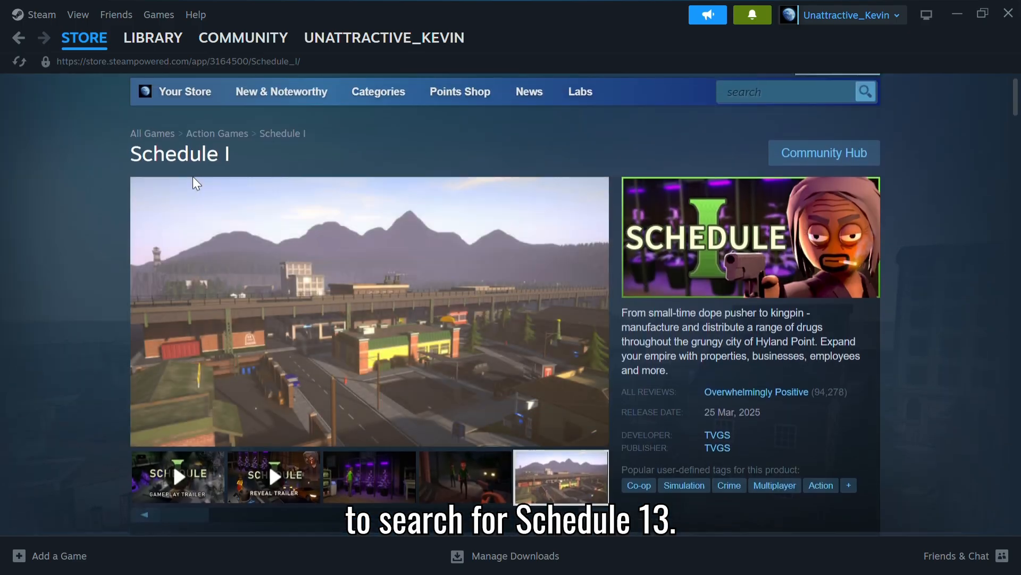
pyautogui.click(274, 476)
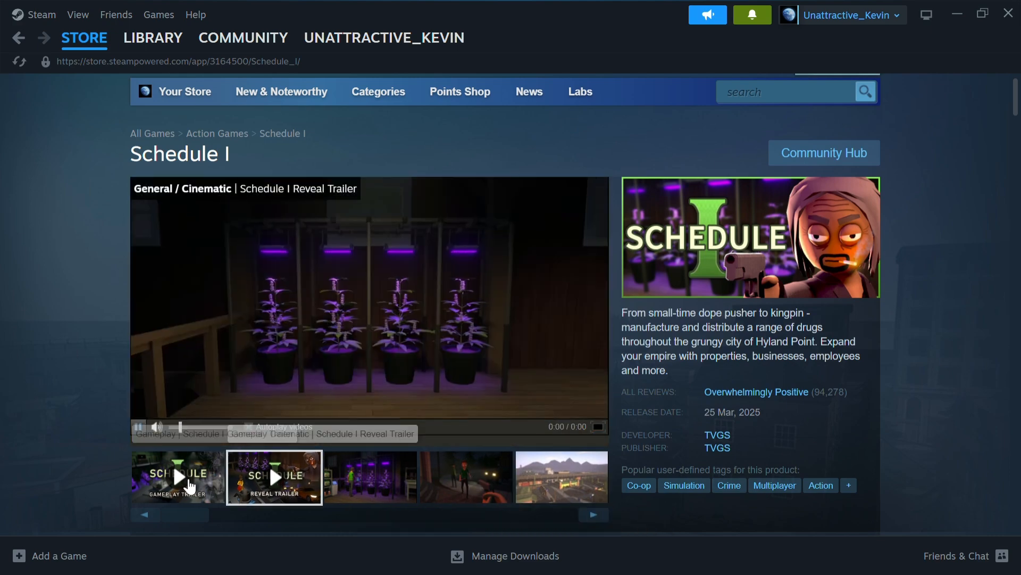
pyautogui.scroll(-3)
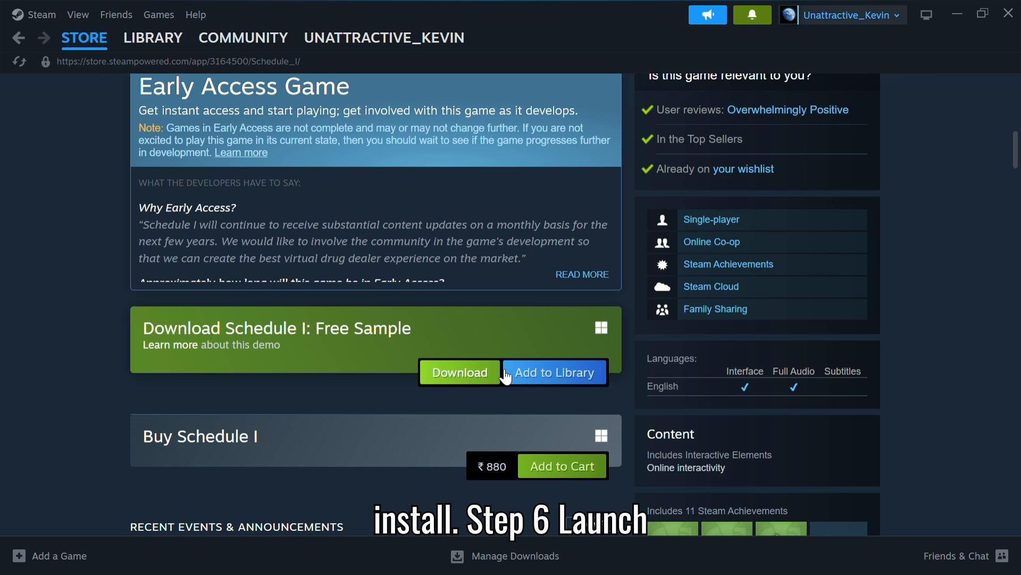
pyautogui.click(459, 372)
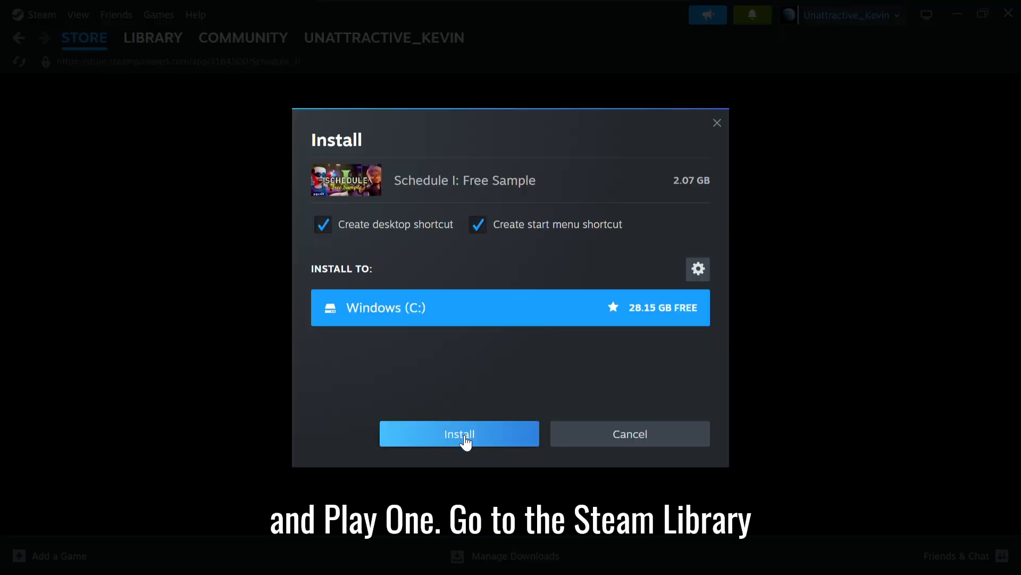
pyautogui.click(459, 434)
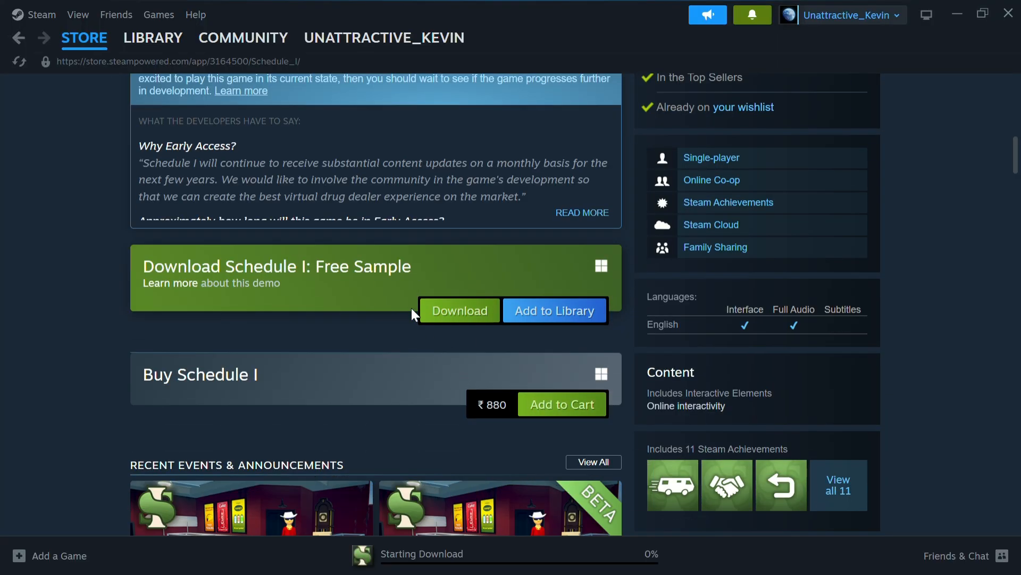
# Launch Schedule I: Free Sample from the library with organisation name 'Kevin'.
pyautogui.click(459, 311)
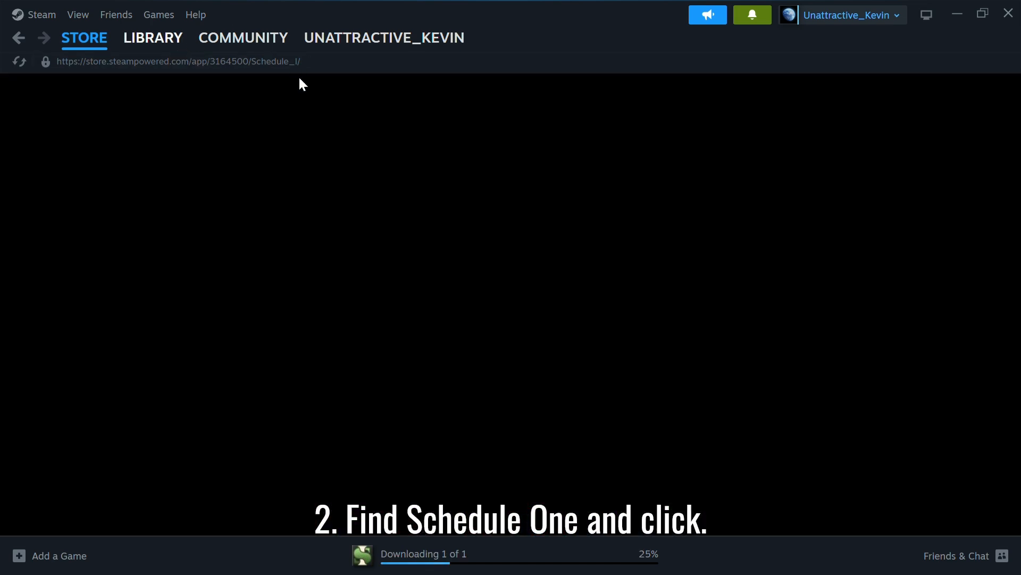
pyautogui.click(153, 37)
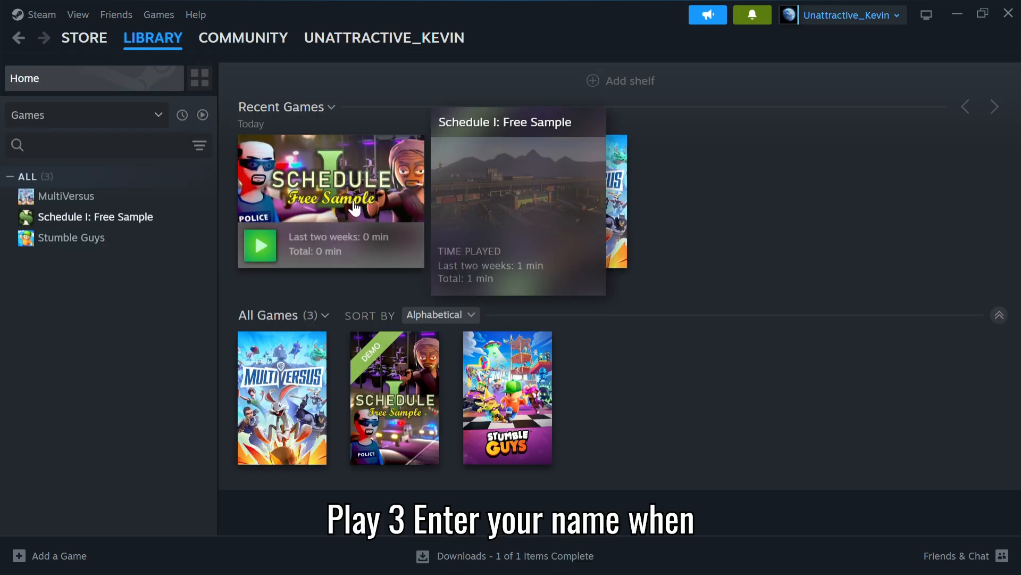
pyautogui.click(259, 246)
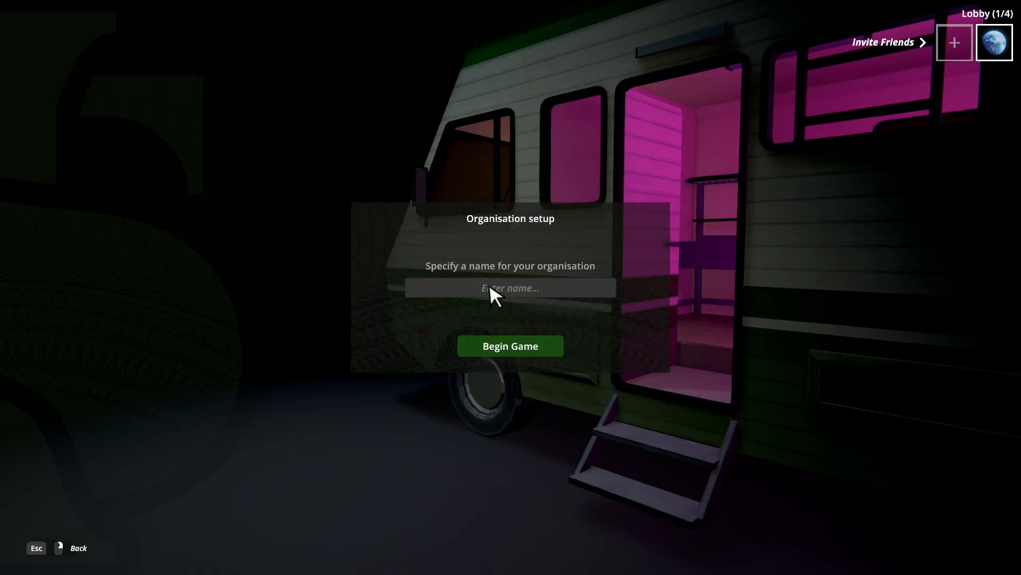
pyautogui.write('Kevin')
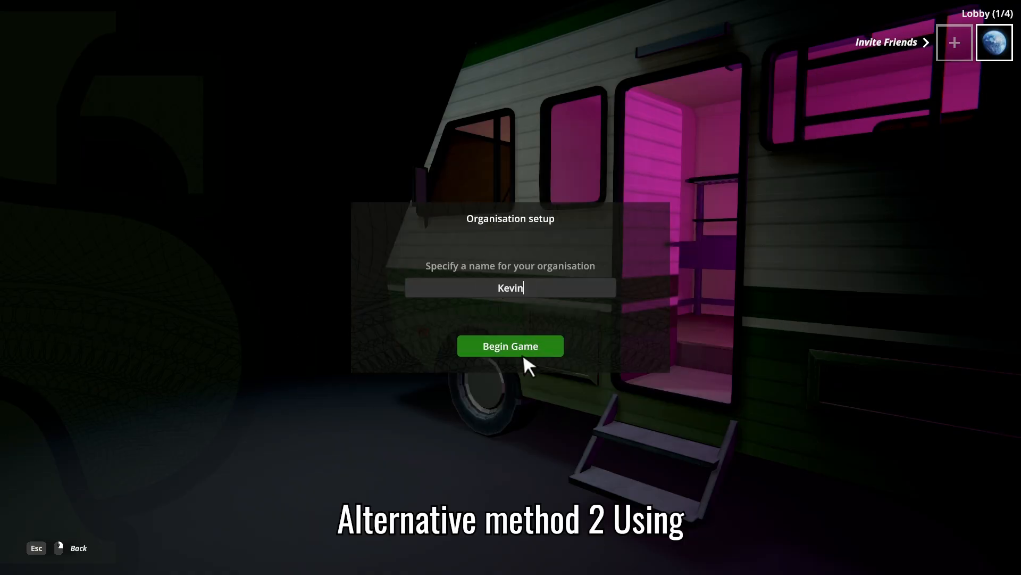
pyautogui.click(510, 346)
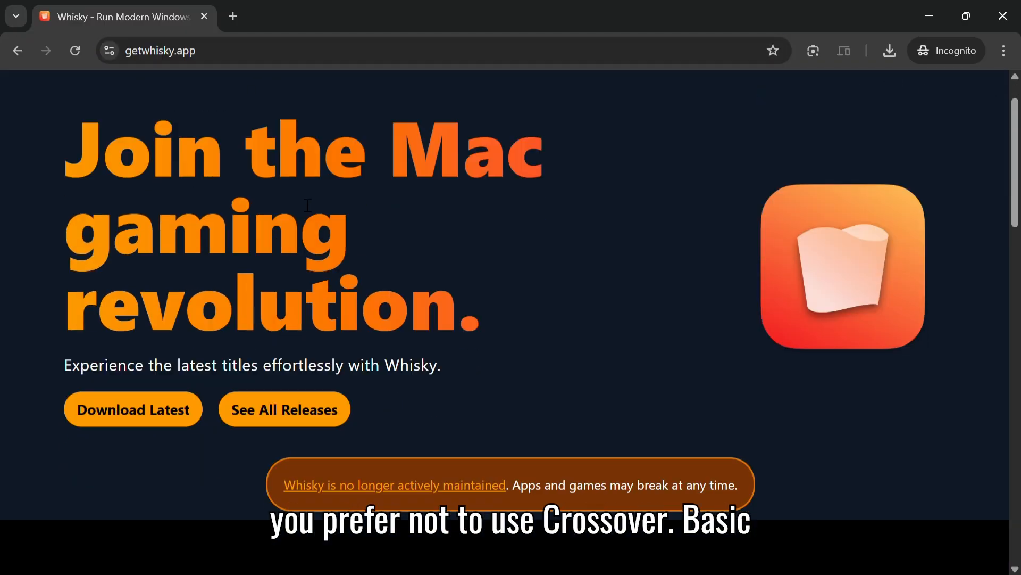
# Scroll through the Whisky homepage on getwhisky.app.
pyautogui.scroll(-3)
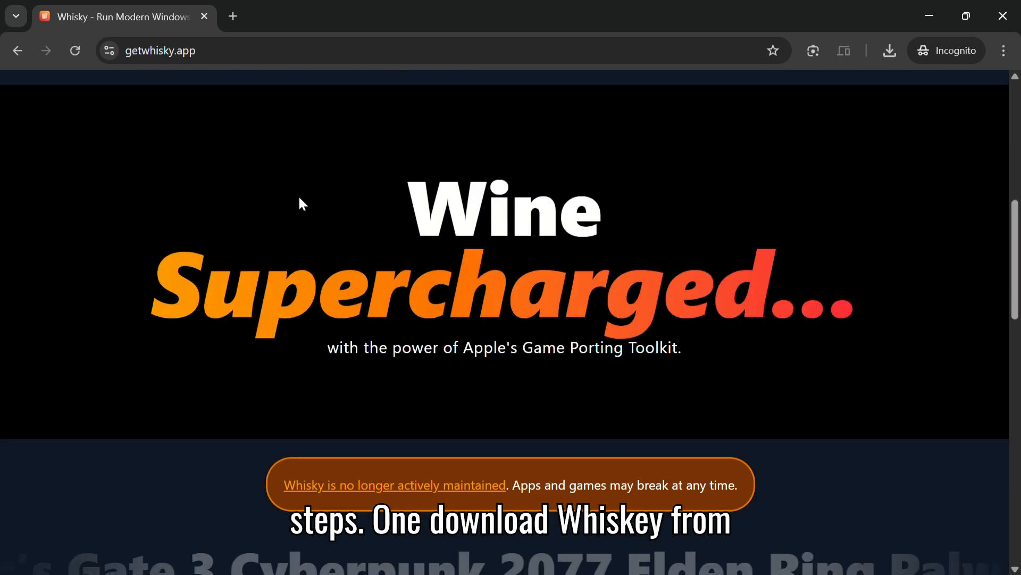
pyautogui.scroll(3)
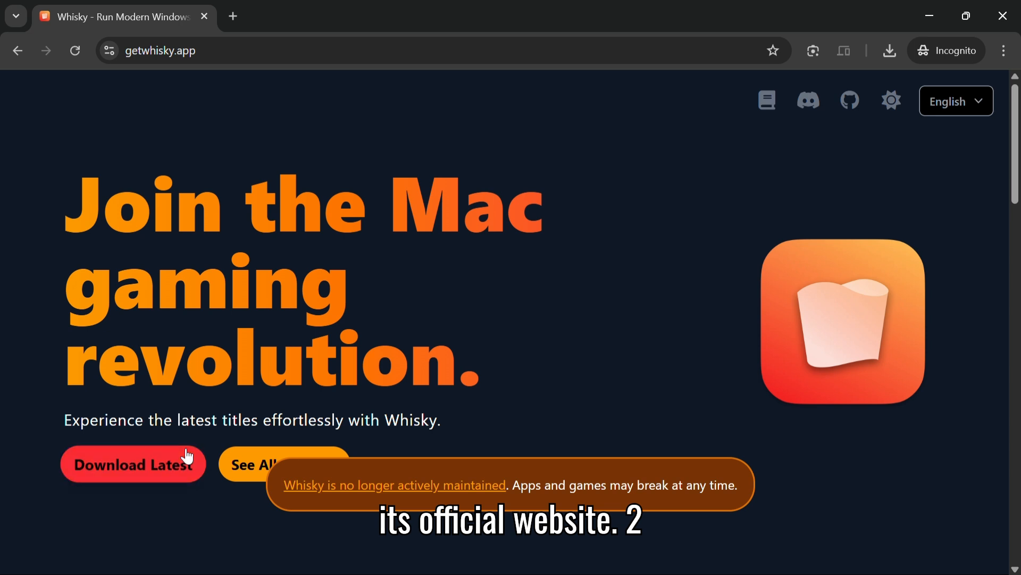
pyautogui.scroll(3)
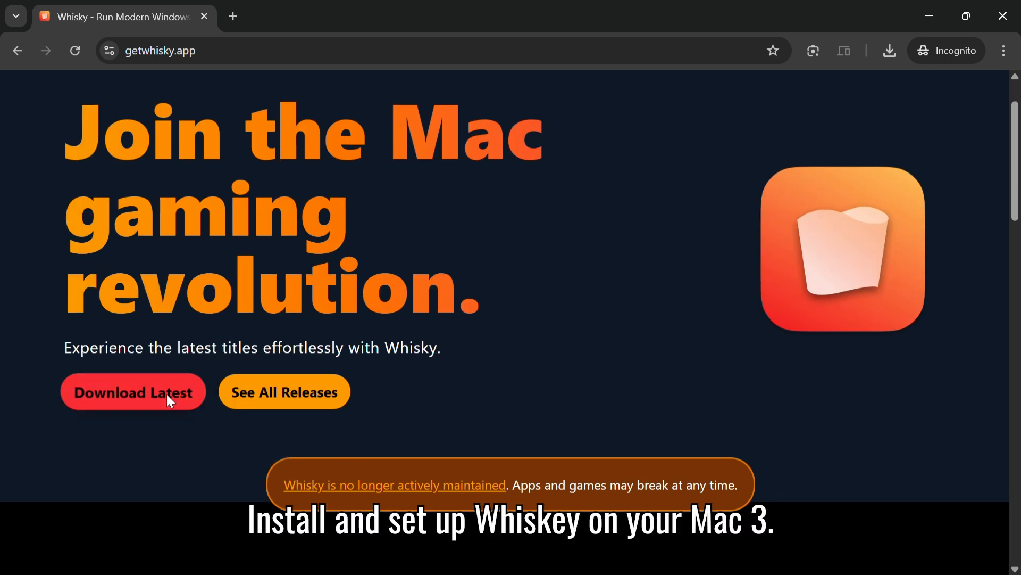
pyautogui.moveTo(305, 369)
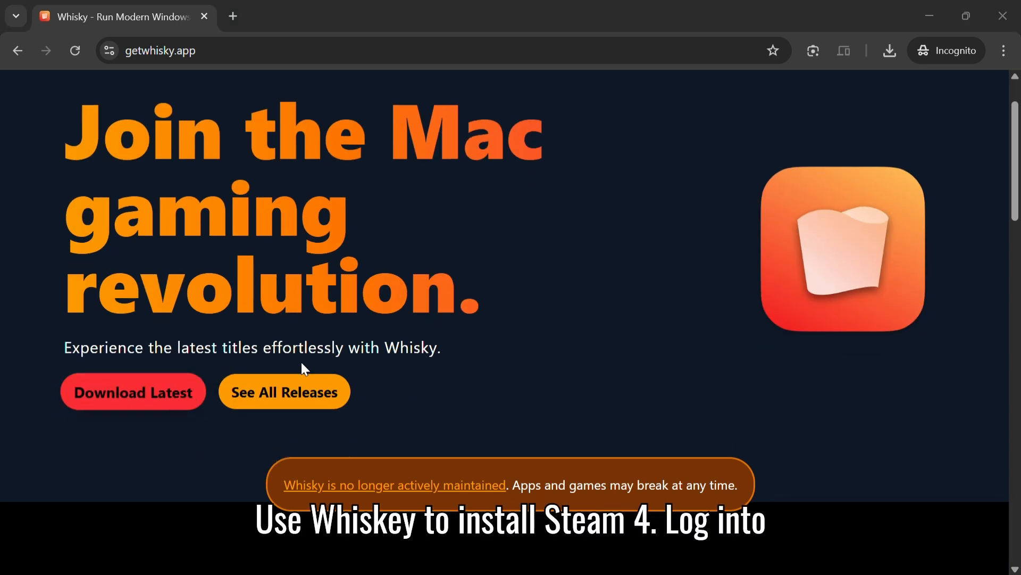
pyautogui.moveTo(228, 317)
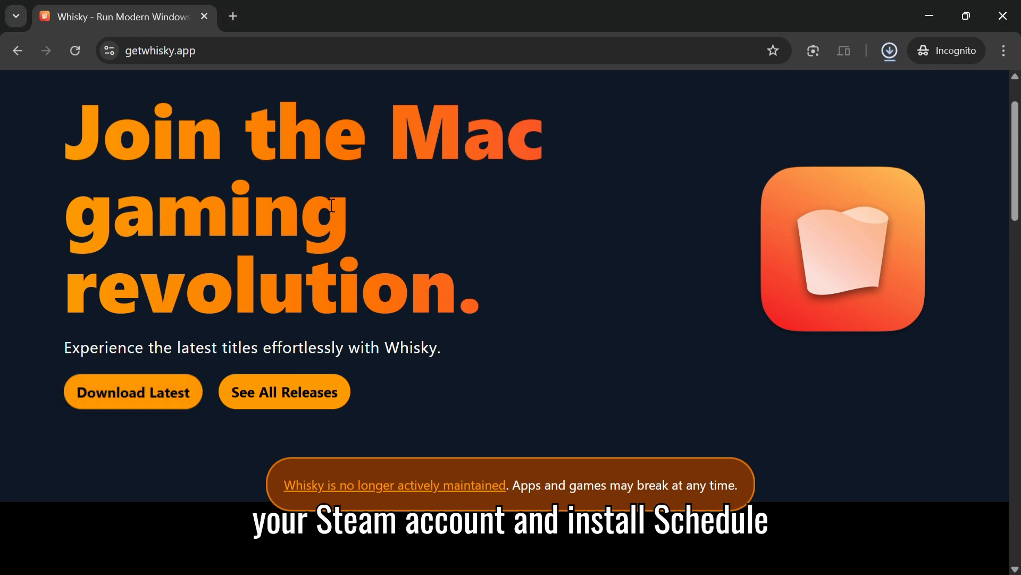
pyautogui.scroll(-3)
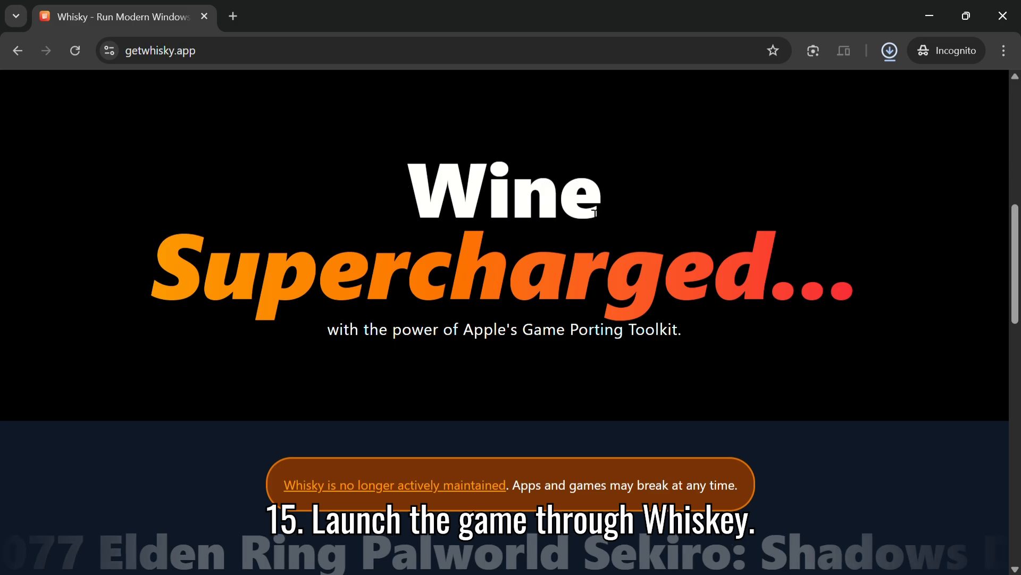